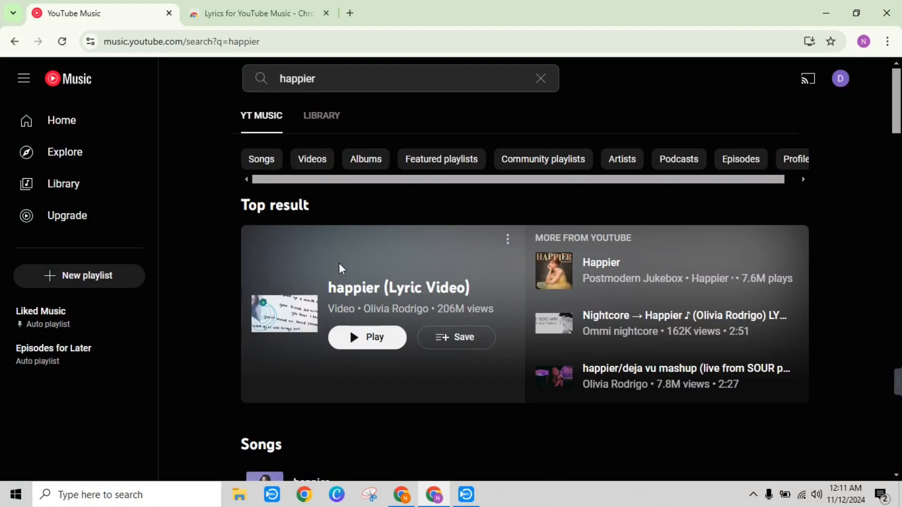
pyautogui.moveTo(284, 313)
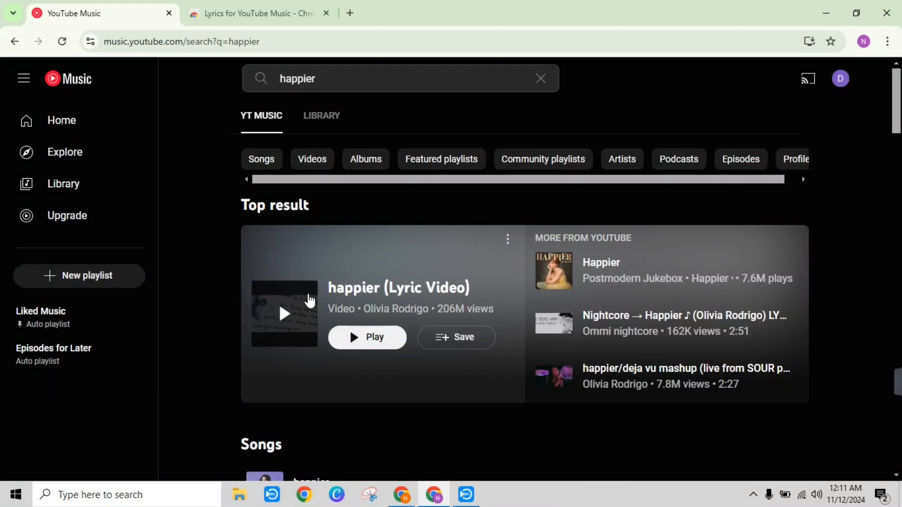
pyautogui.moveTo(521, 341)
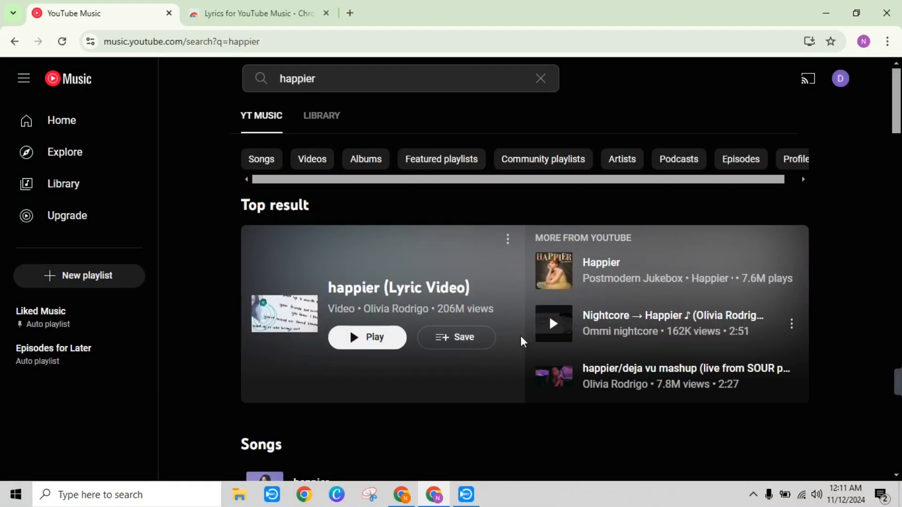
# Install the Lyrics for YouTube Music extension from its Chrome Web Store page, approving permissions.
pyautogui.click(260, 13)
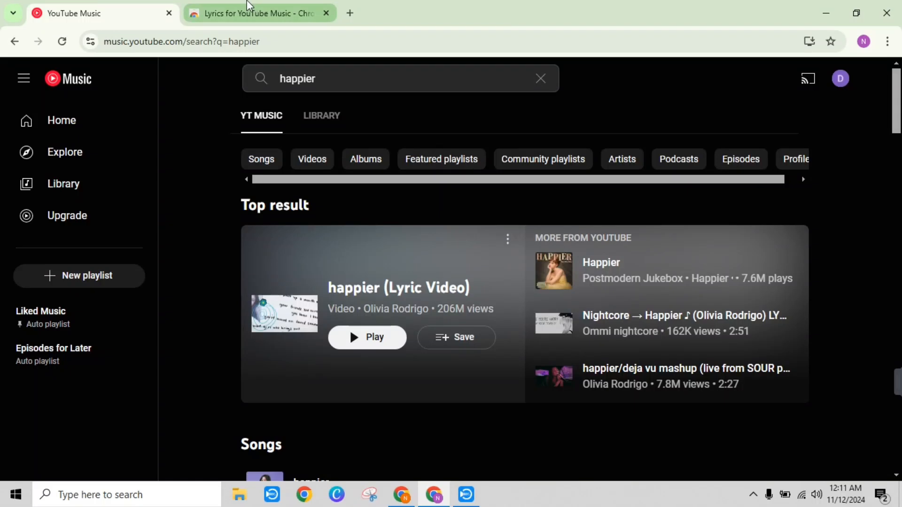
pyautogui.click(260, 12)
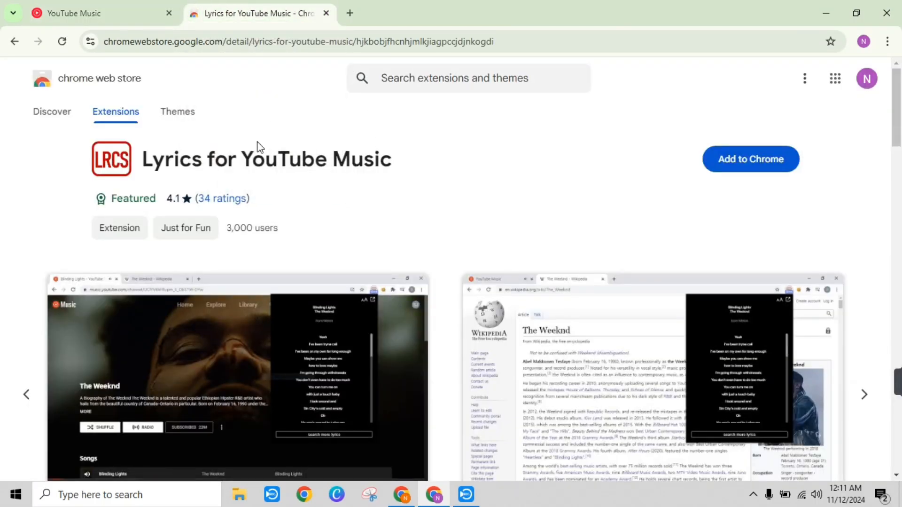
pyautogui.click(750, 159)
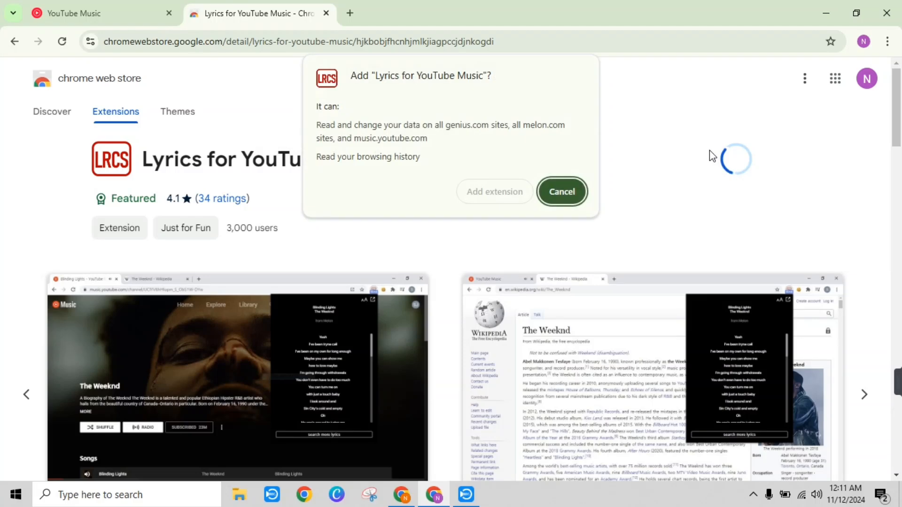
pyautogui.click(561, 191)
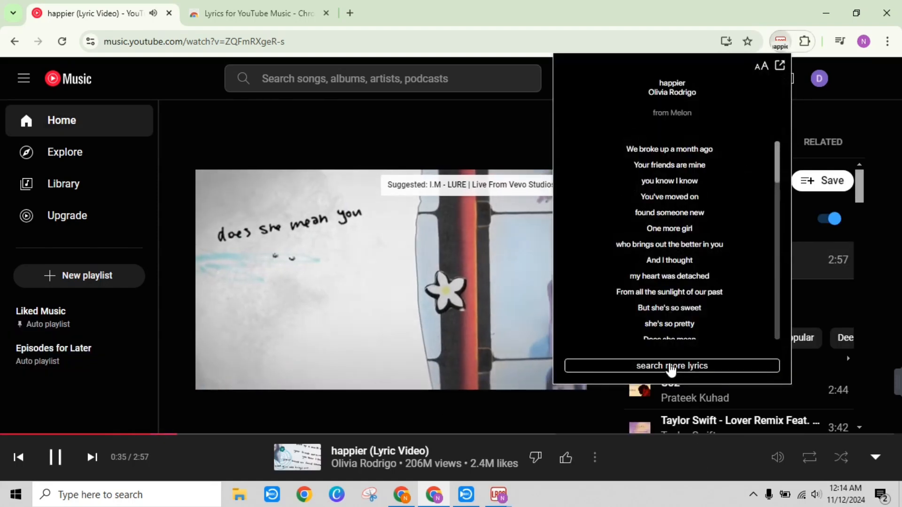
# Search for more lyrics for 'happier' and pop the Melon lyrics out into their own window.
pyautogui.click(671, 365)
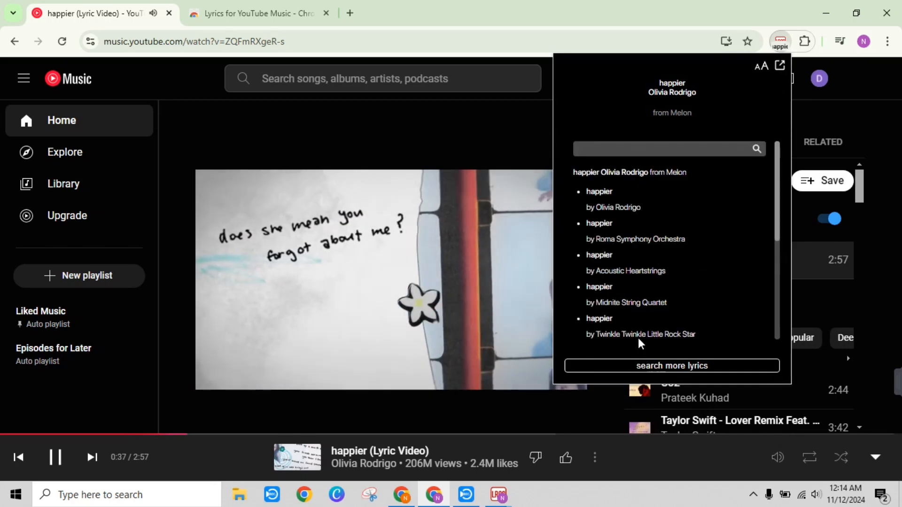
pyautogui.click(780, 65)
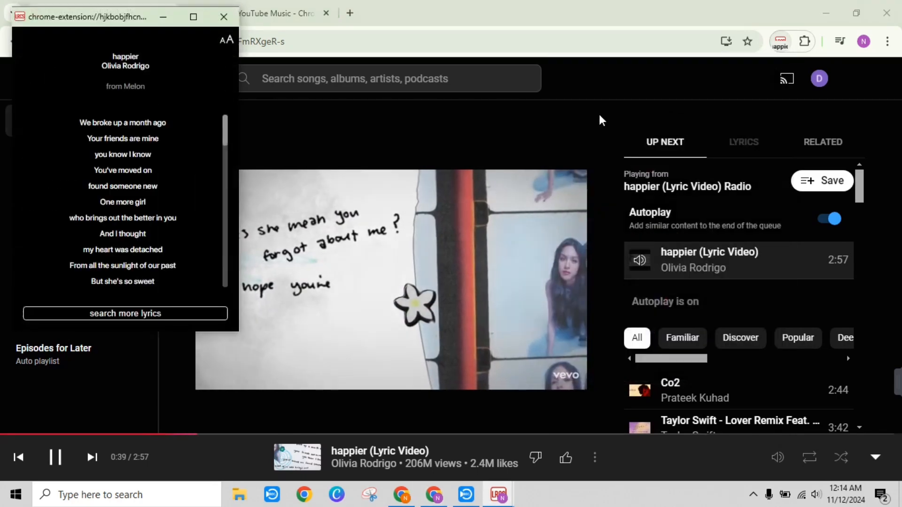